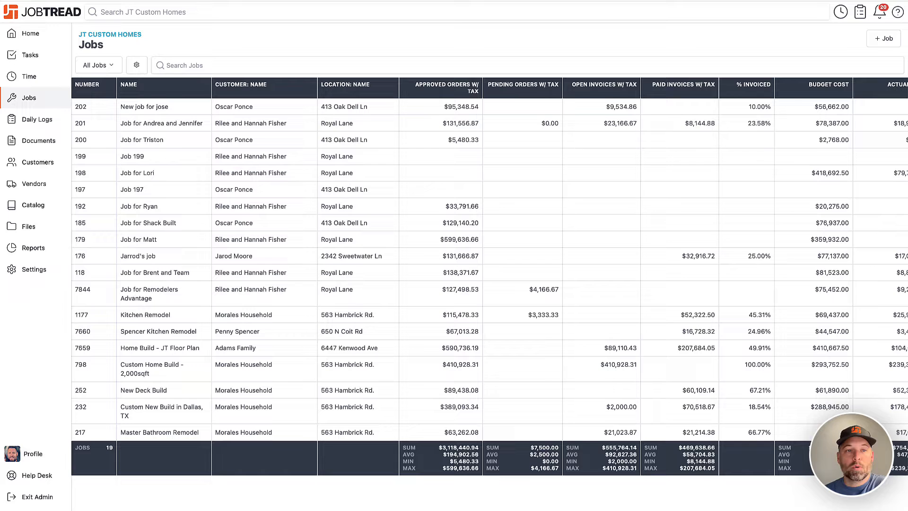
pyautogui.moveTo(55, 54)
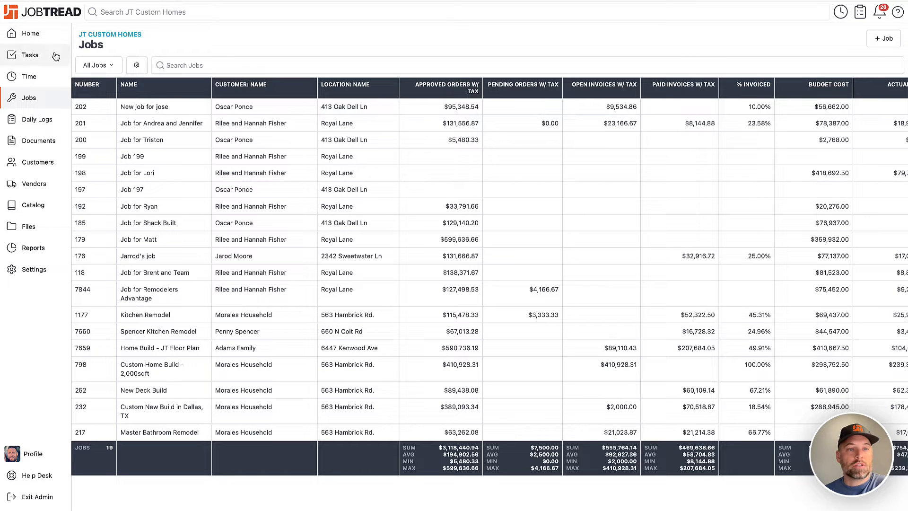
# Switch the Jobs list from All Jobs to the WIP Report organization view
pyautogui.click(96, 64)
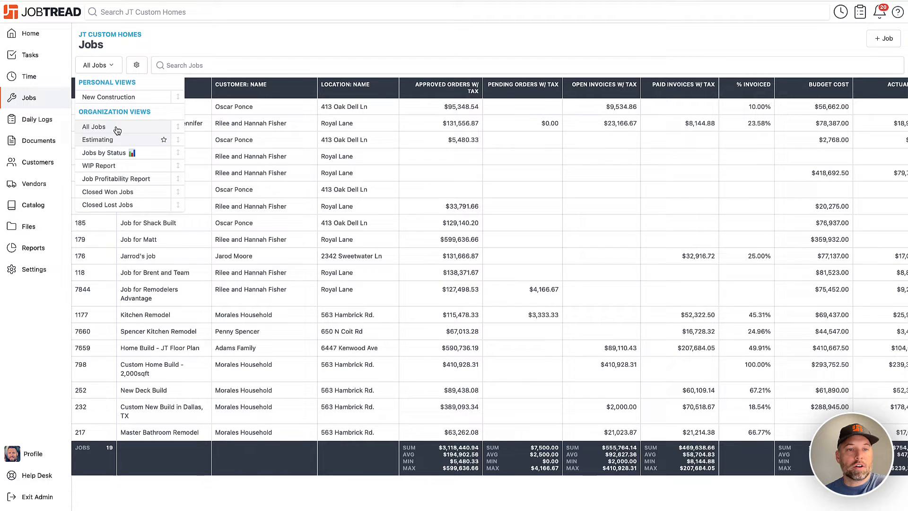
pyautogui.click(99, 166)
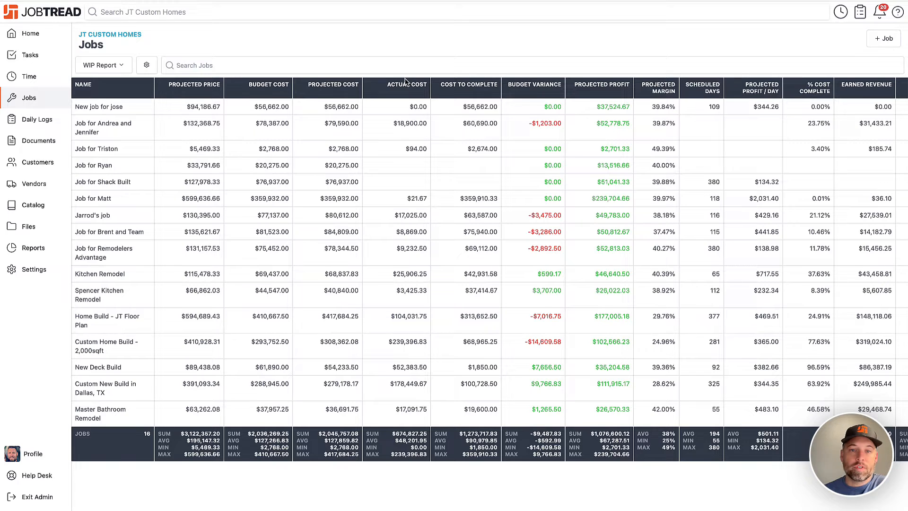
pyautogui.moveTo(478, 81)
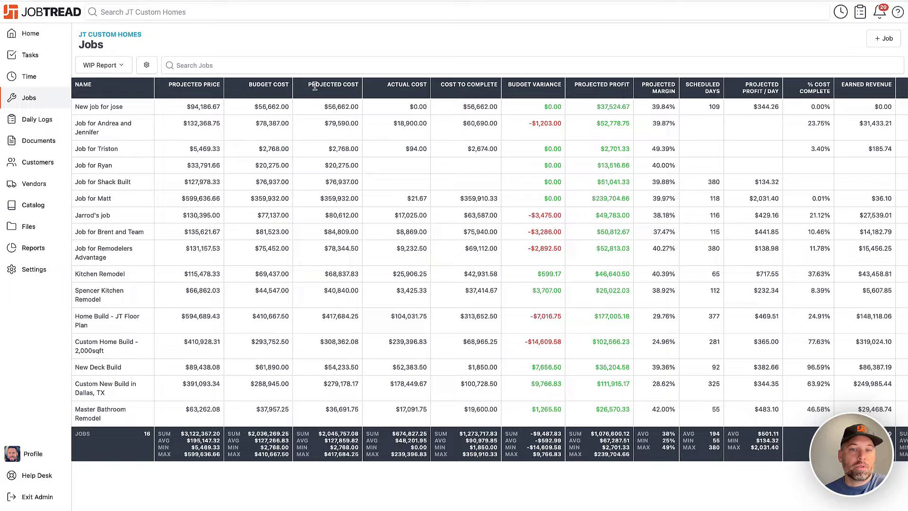
pyautogui.moveTo(415, 85)
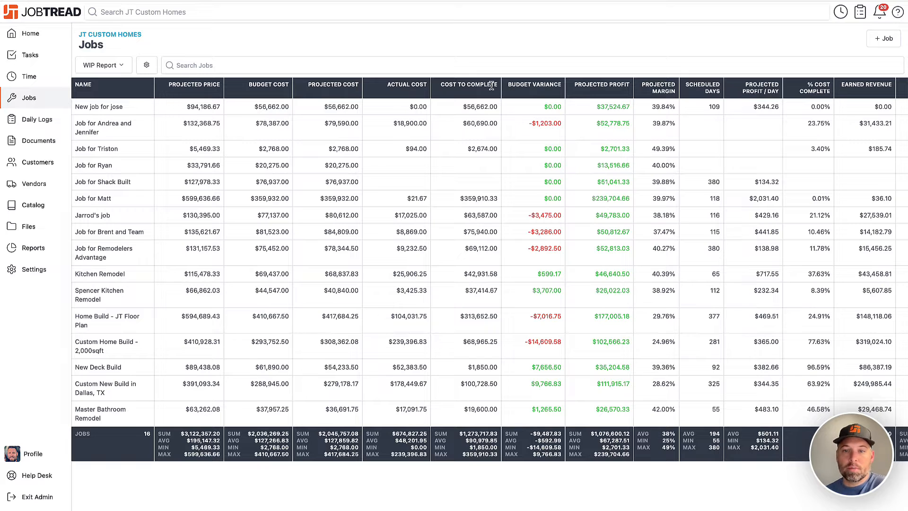
pyautogui.moveTo(542, 92)
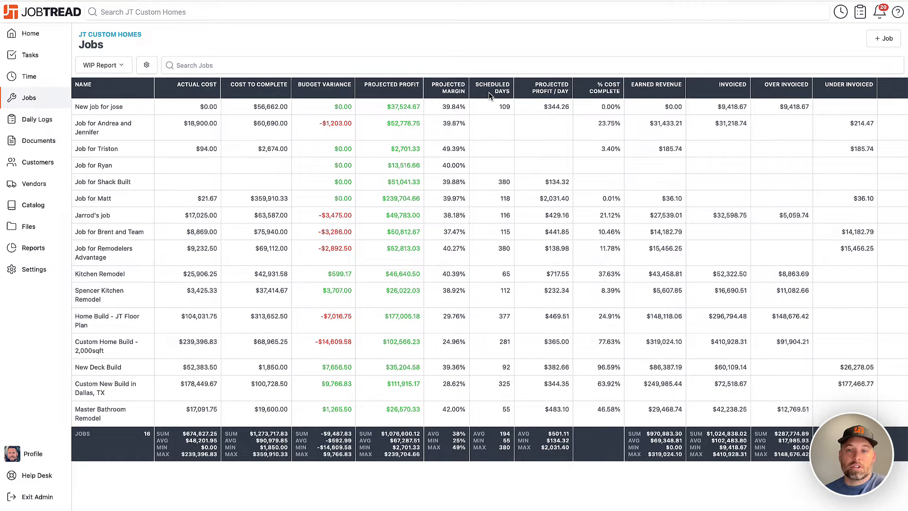
pyautogui.moveTo(527, 92)
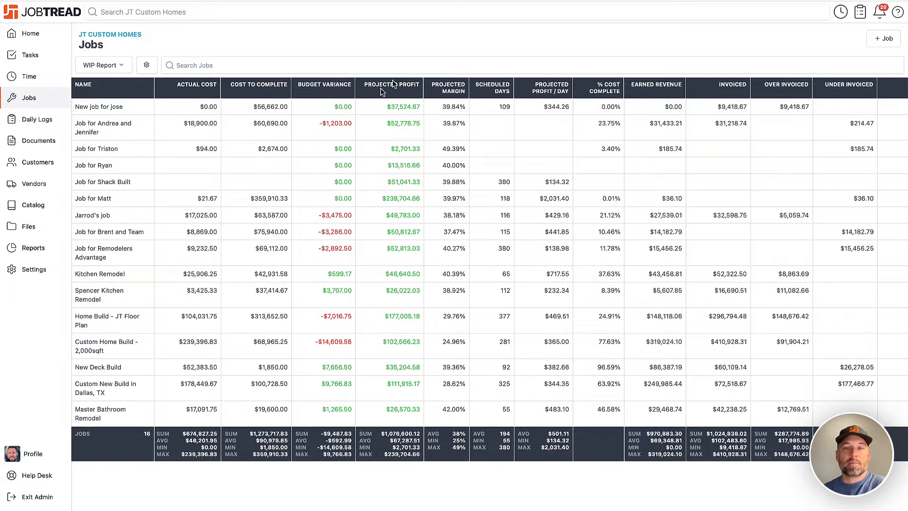
pyautogui.moveTo(373, 104)
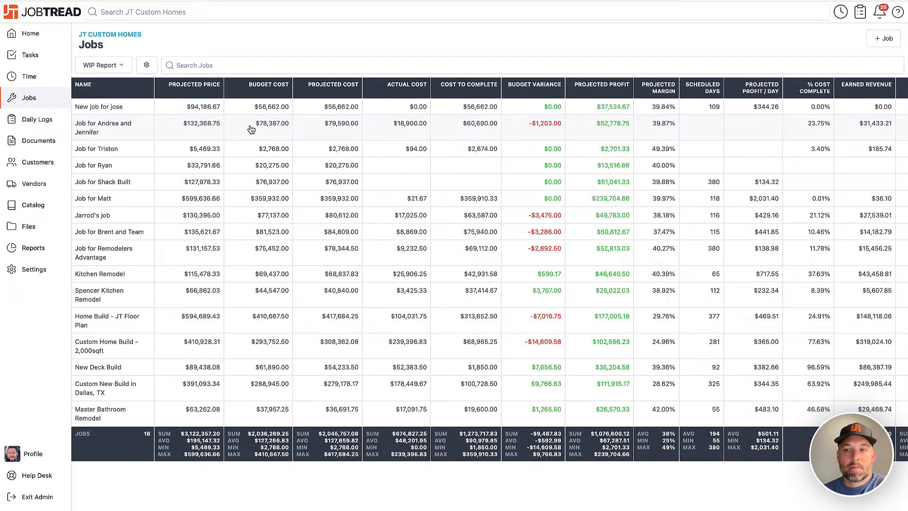
# Scroll right to the Over/Under Invoiced columns and open the WIP Report view settings
pyautogui.hscroll(3)
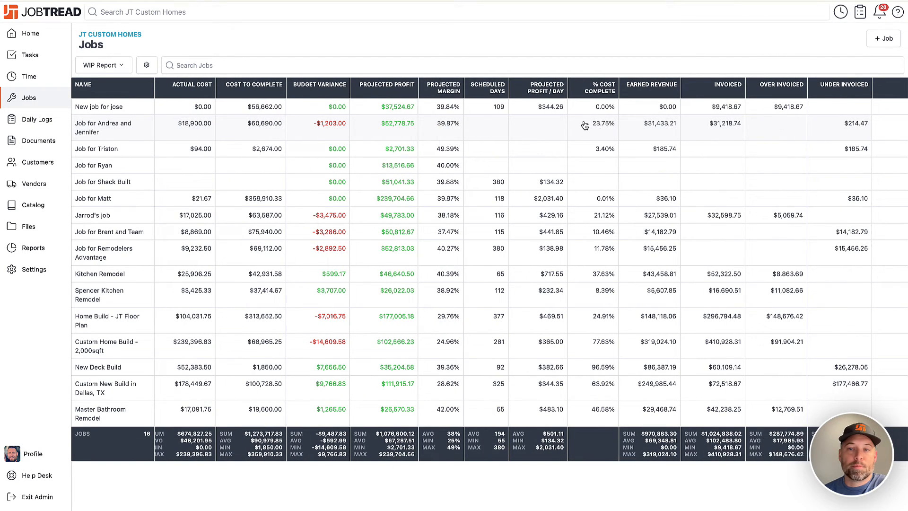
pyautogui.moveTo(651, 133)
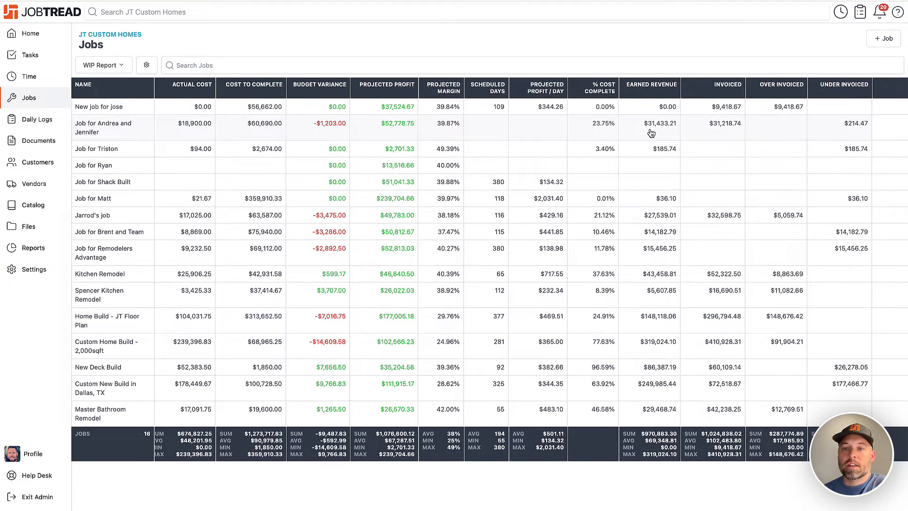
pyautogui.moveTo(668, 124)
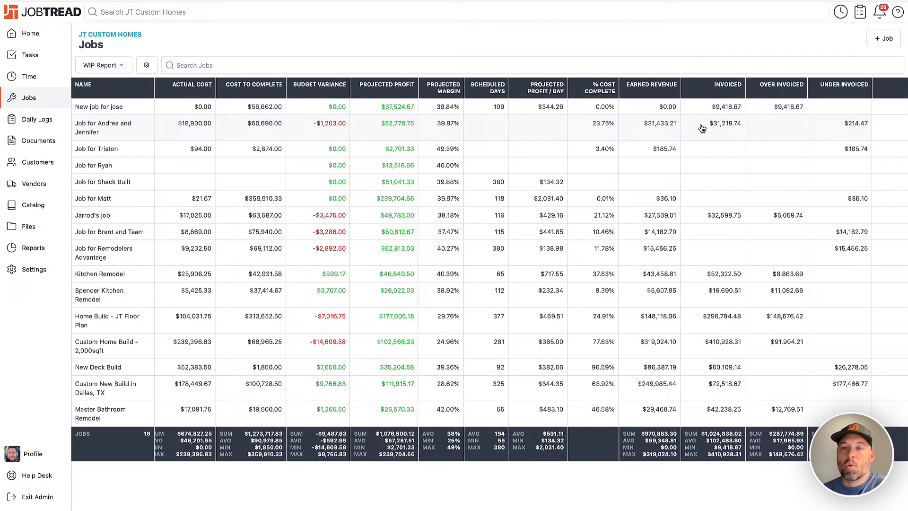
pyautogui.moveTo(670, 129)
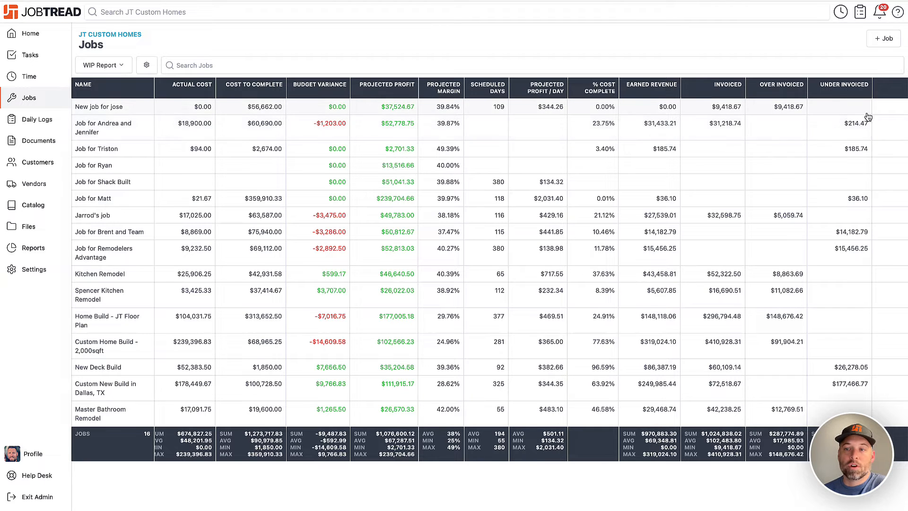
pyautogui.moveTo(786, 89)
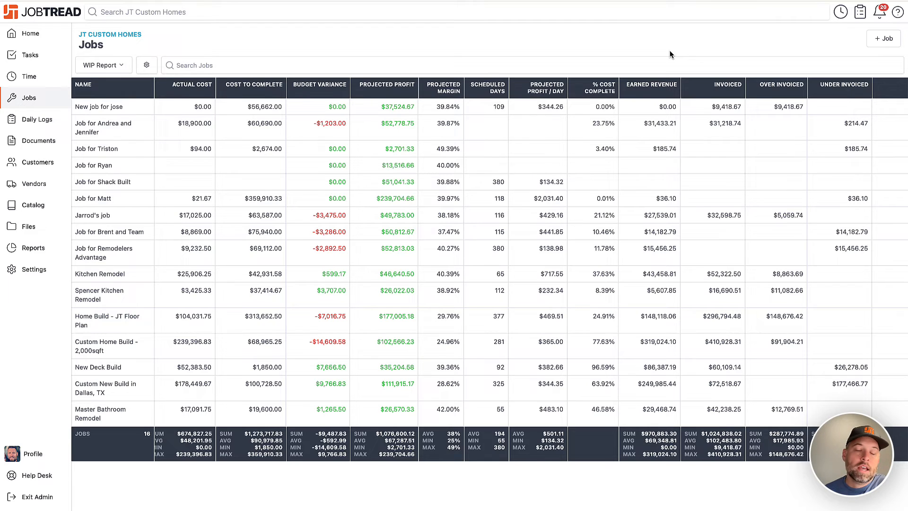
pyautogui.moveTo(305, 80)
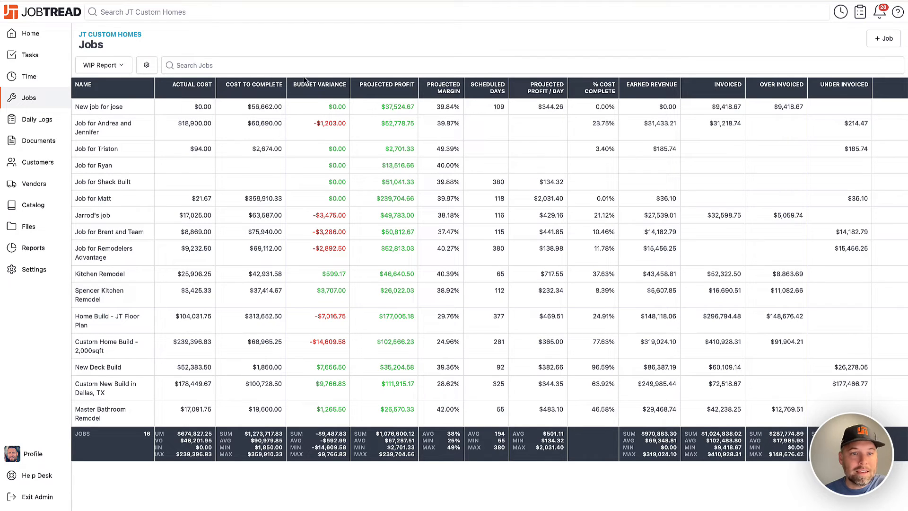
pyautogui.click(147, 65)
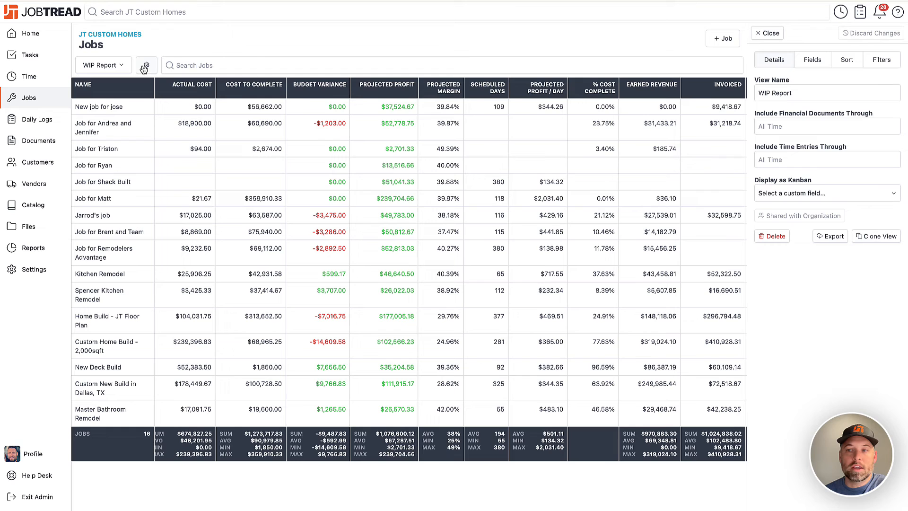
pyautogui.click(821, 126)
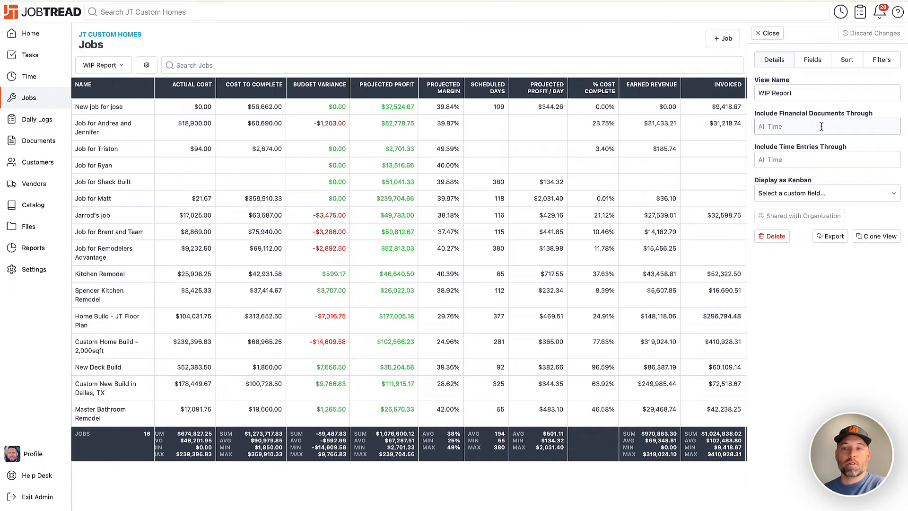
# Include financial documents only through Saturday, September 30, 2023
pyautogui.click(825, 126)
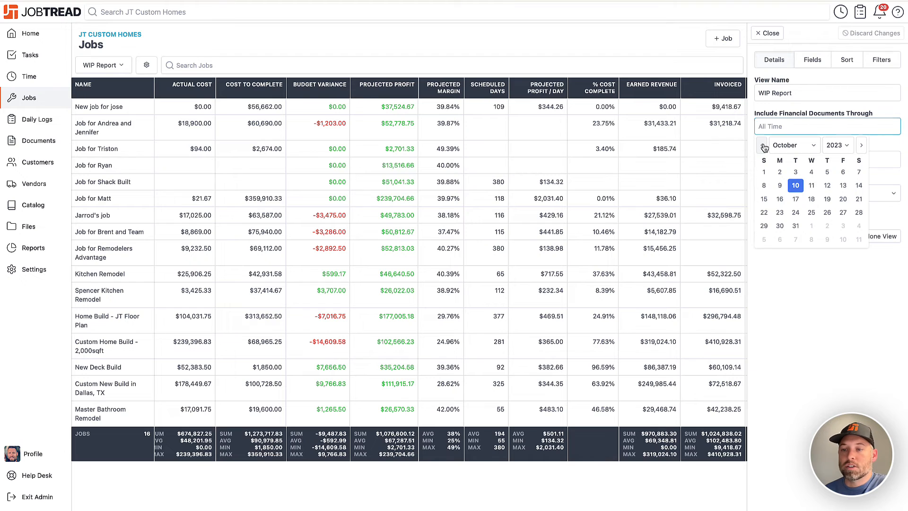
pyautogui.click(761, 145)
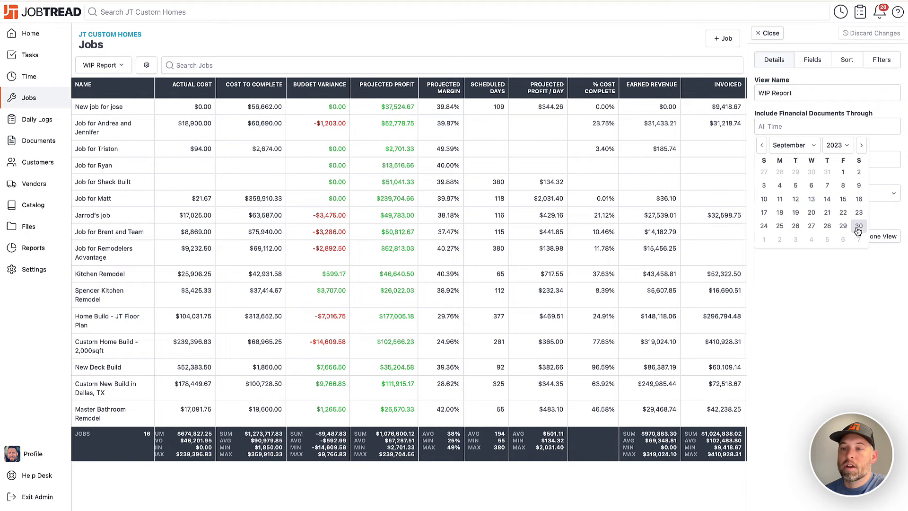
pyautogui.click(858, 226)
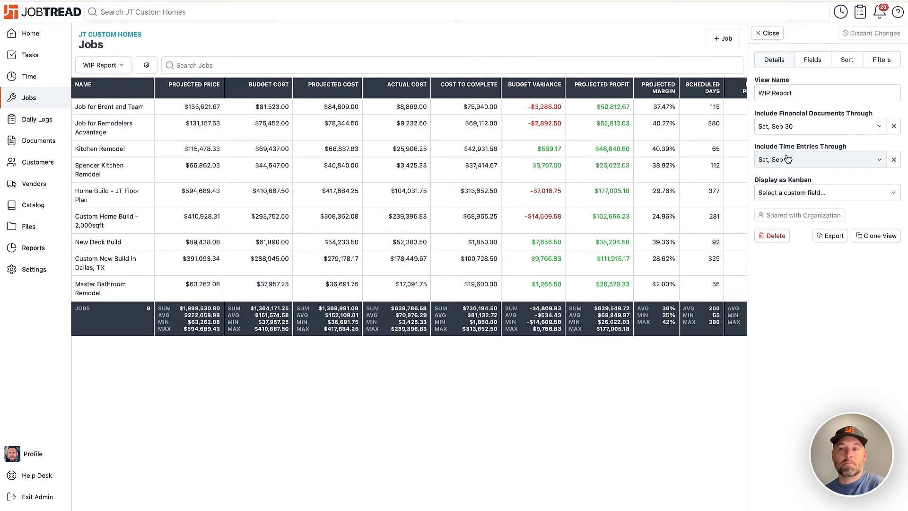
# Include time entries only through Friday, September 15
pyautogui.click(817, 159)
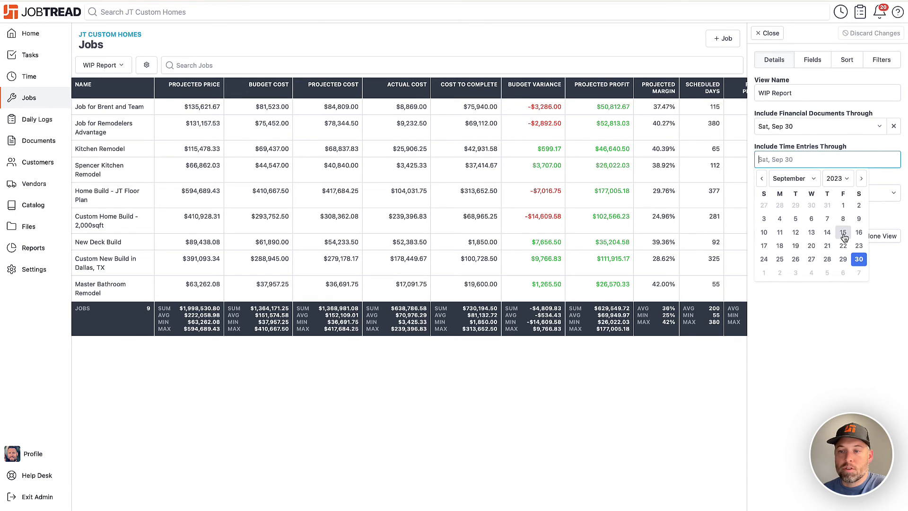
pyautogui.click(843, 231)
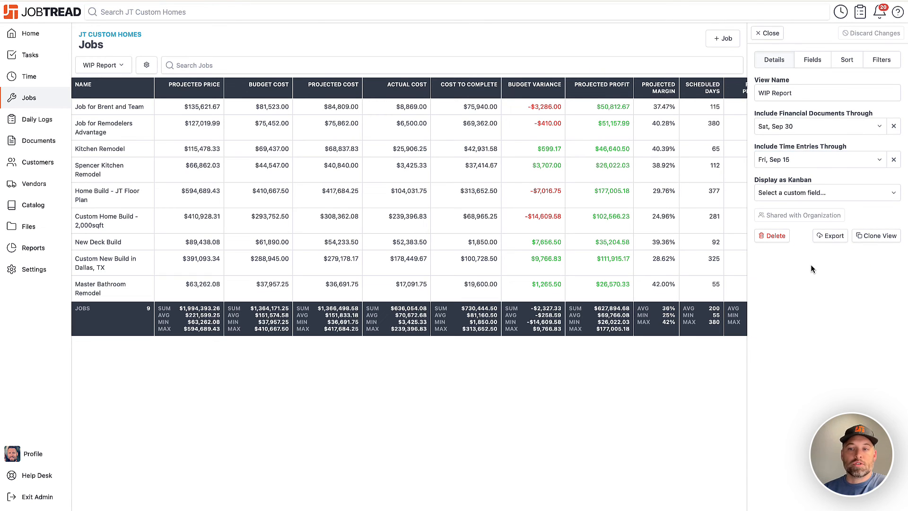